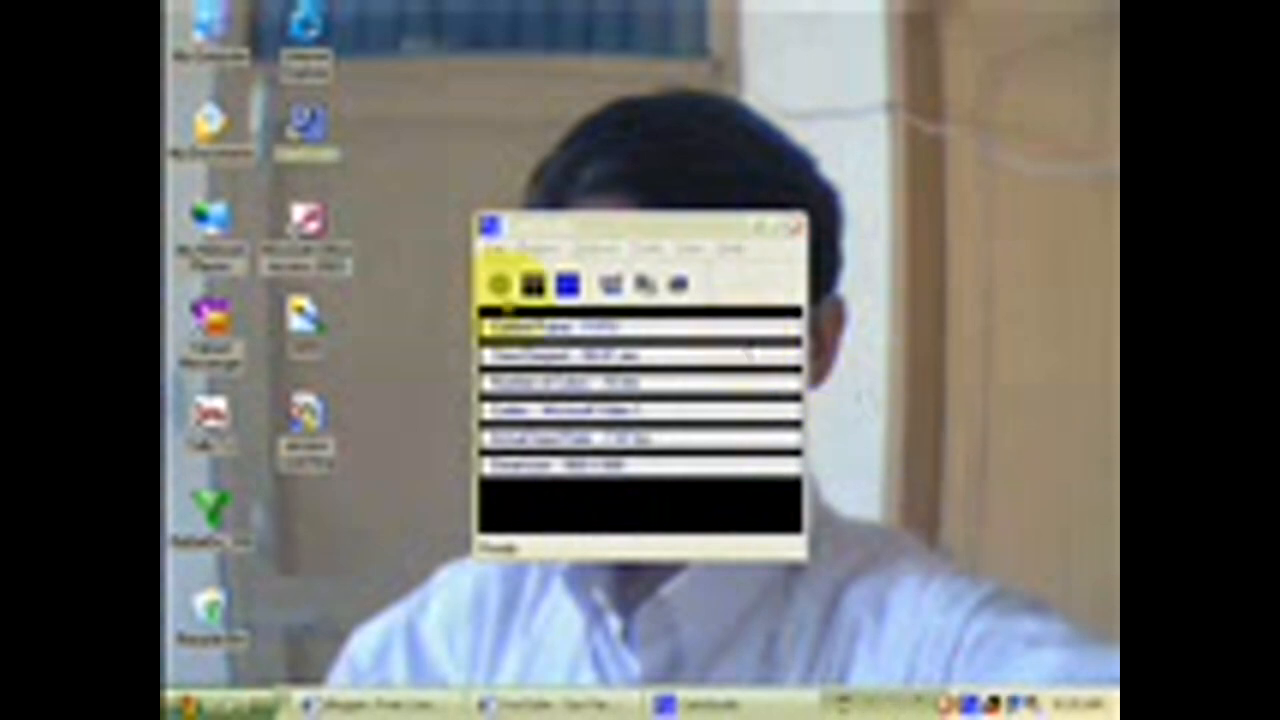
Navigate Internet Explorer to the CamStudio website address so the page starts loading
{"action": "left_click", "coordinate": [796, 228]}
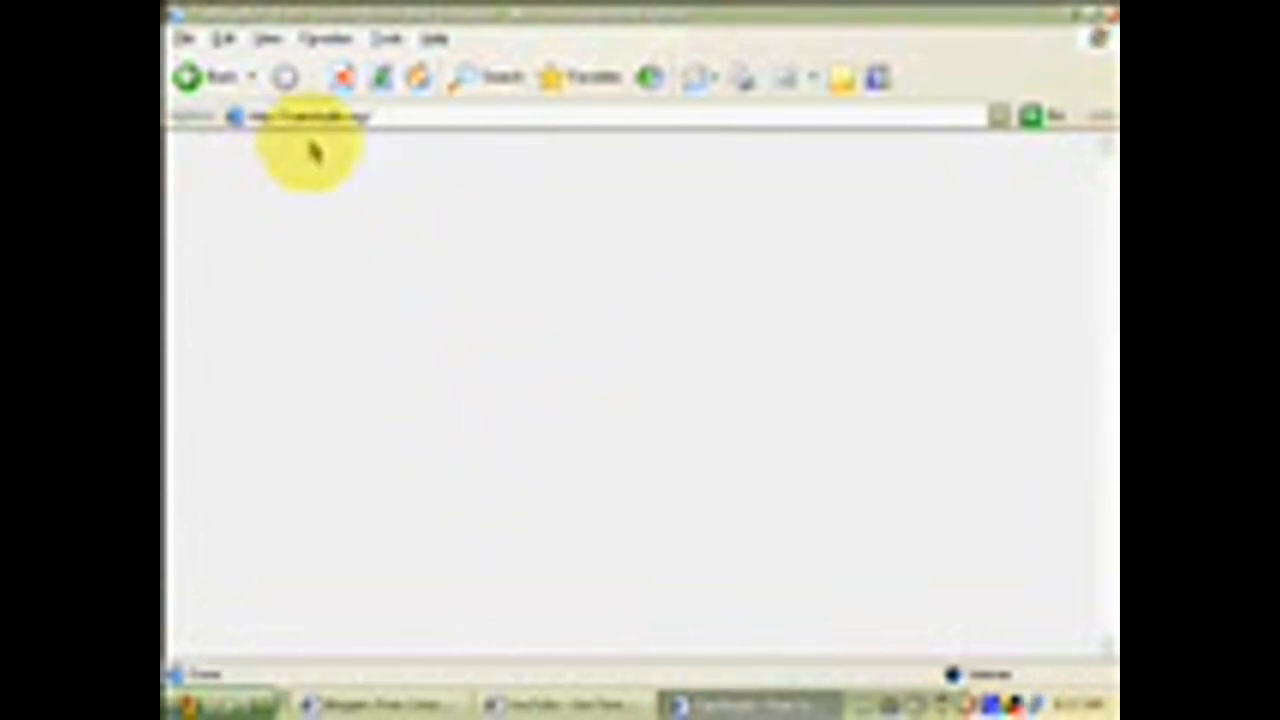
{"action": "mouse_move", "coordinate": [570, 304]}
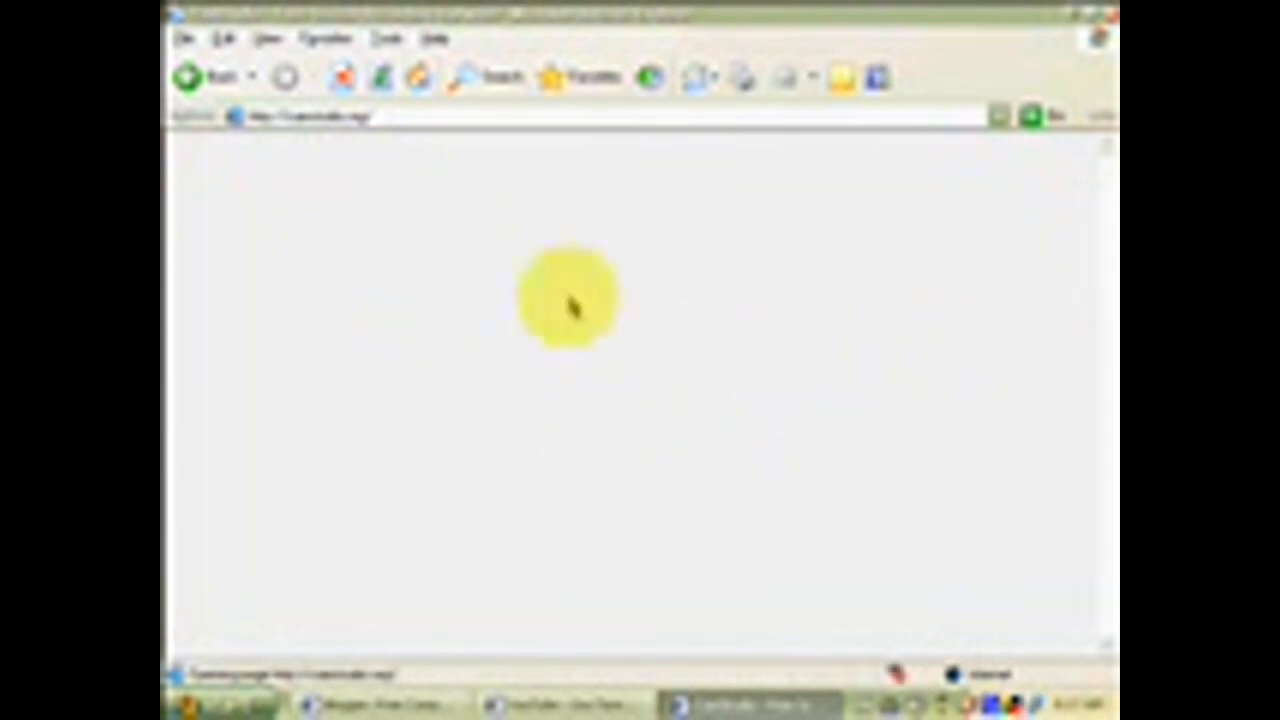